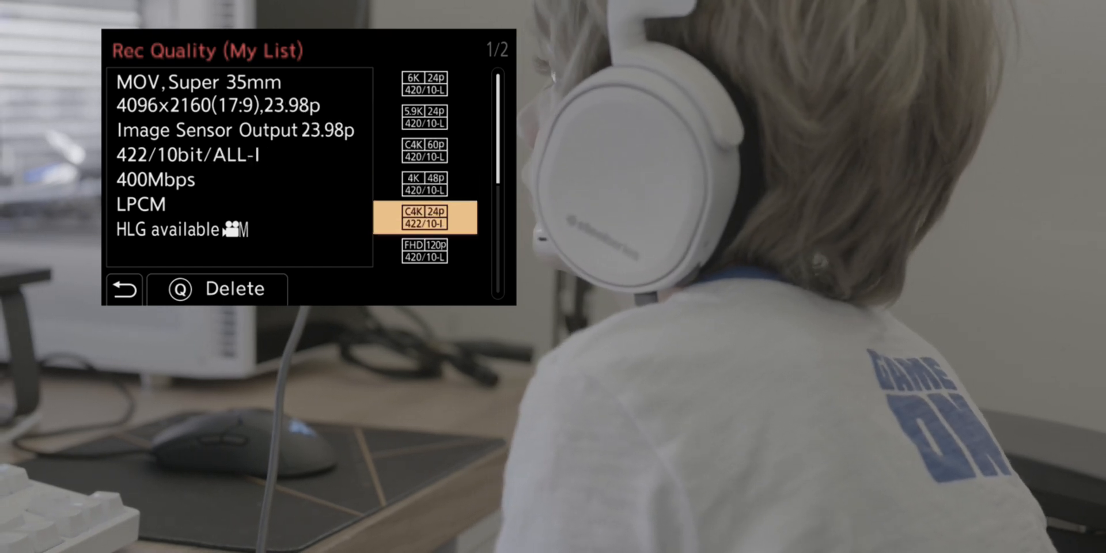
Review the clip's properties report down to the Audio section and select its text
left_click(124, 288)
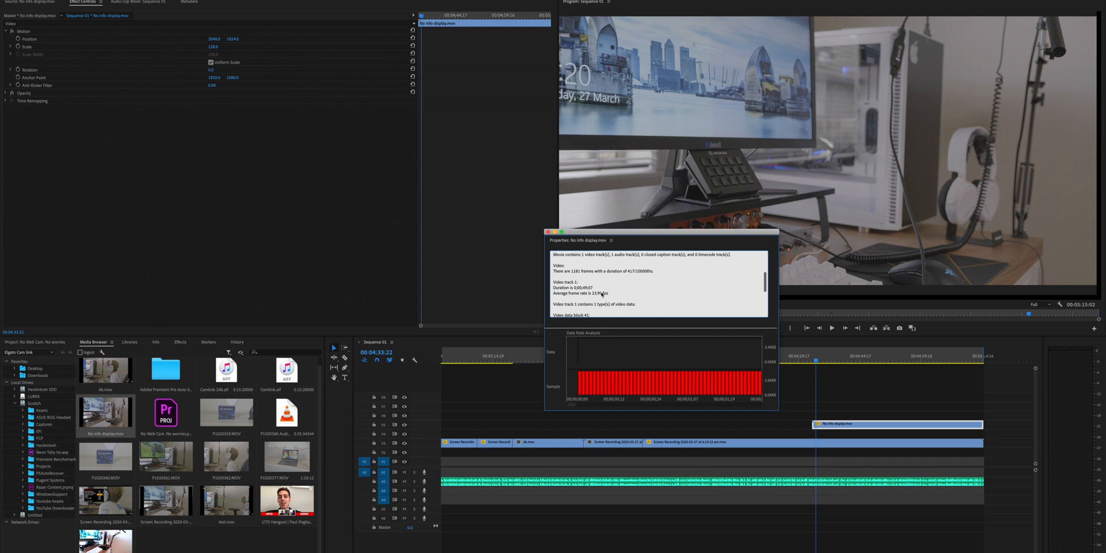
scroll("down", 3)
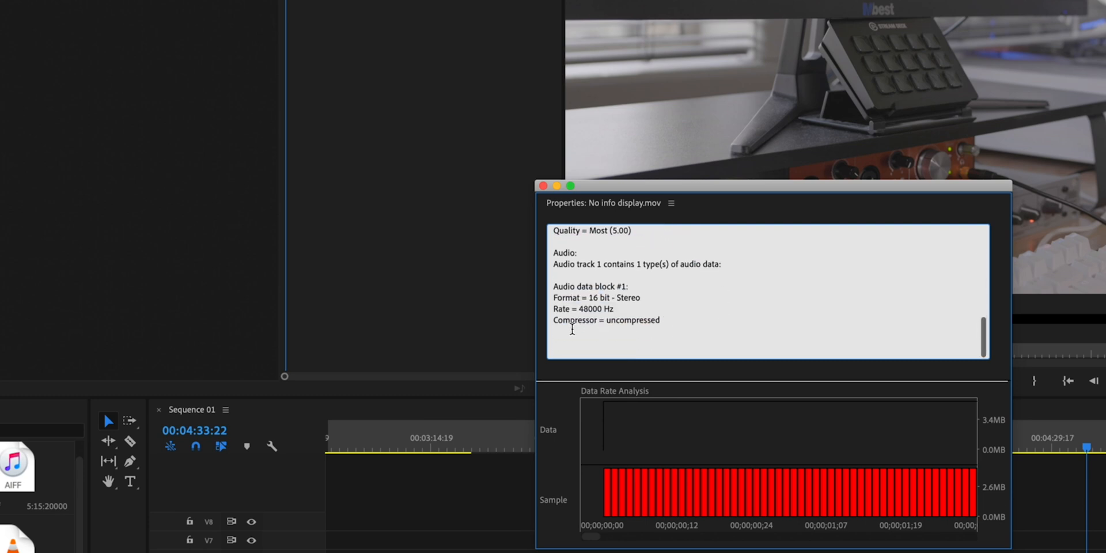
triple_click(606, 321)
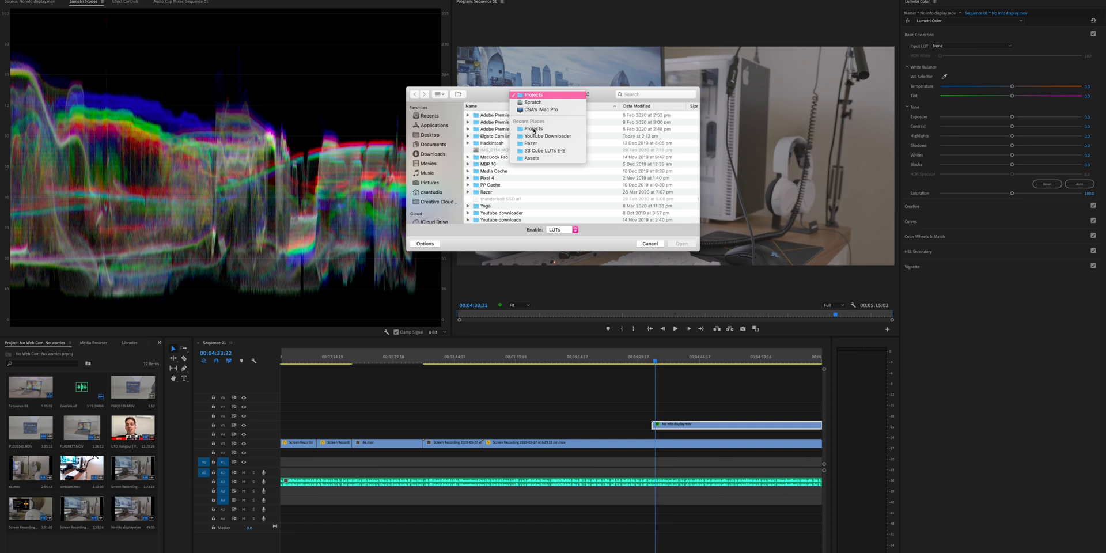
Load a .cube LUT from the Assets folder as Input LUT and nudge Exposure up slightly
left_click(545, 151)
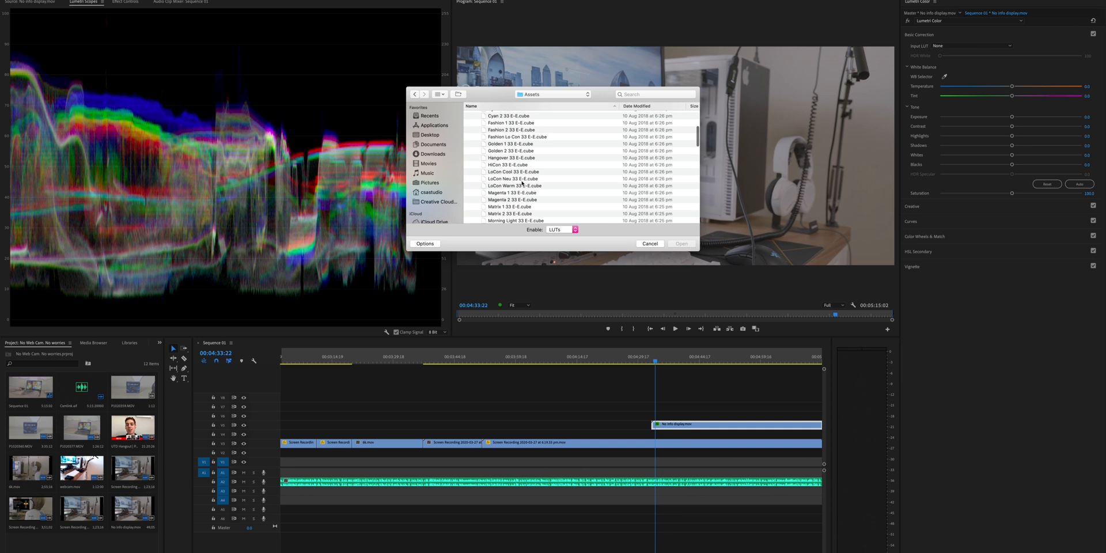
scroll("down", 3)
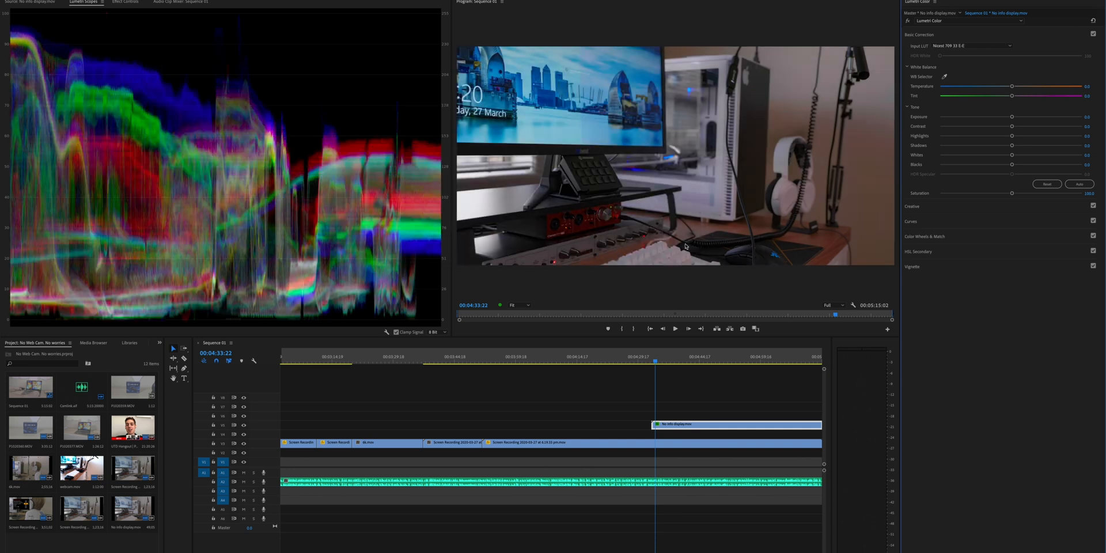
left_click_drag(1012, 117, 1026, 118)
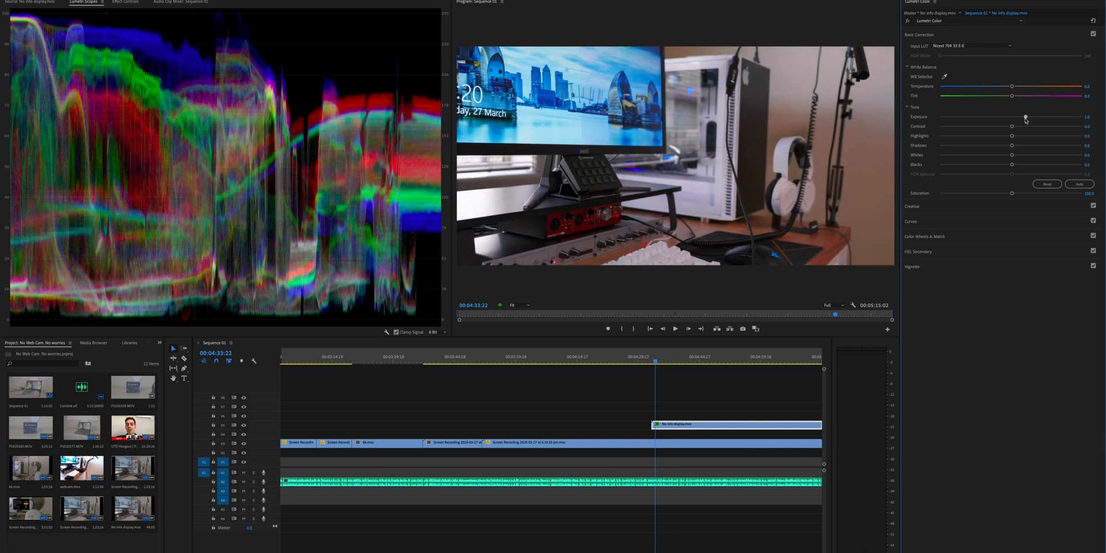
left_click_drag(1026, 116, 1028, 117)
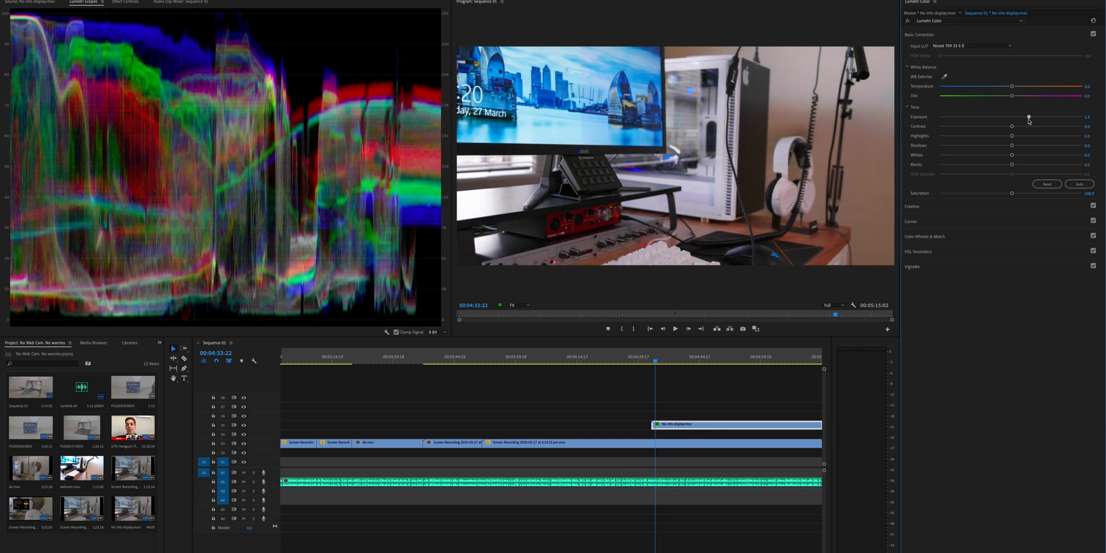